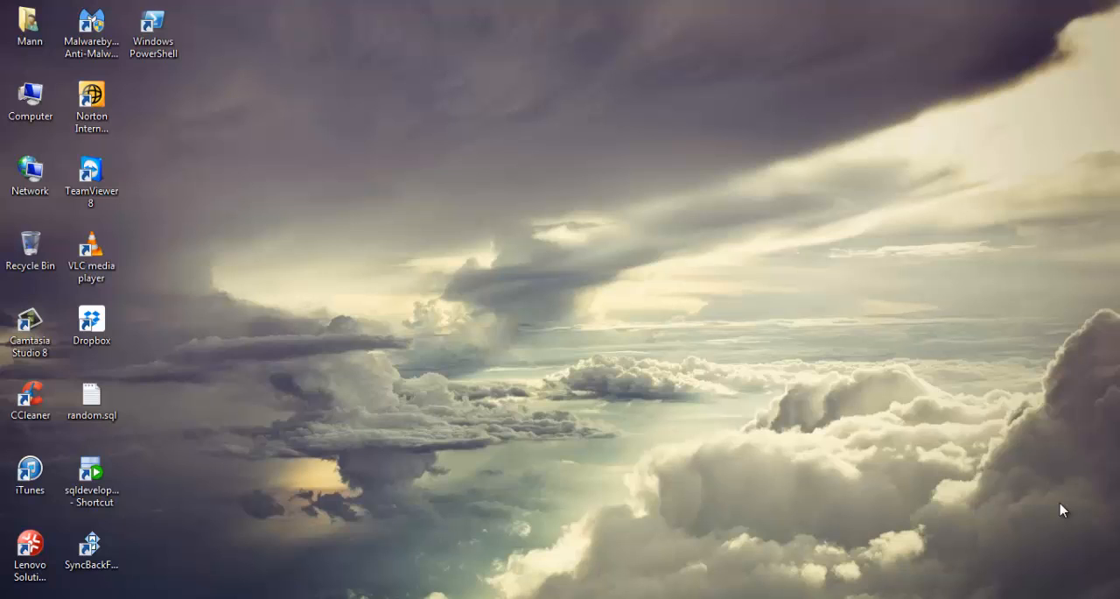
pyautogui.moveTo(1091, 280)
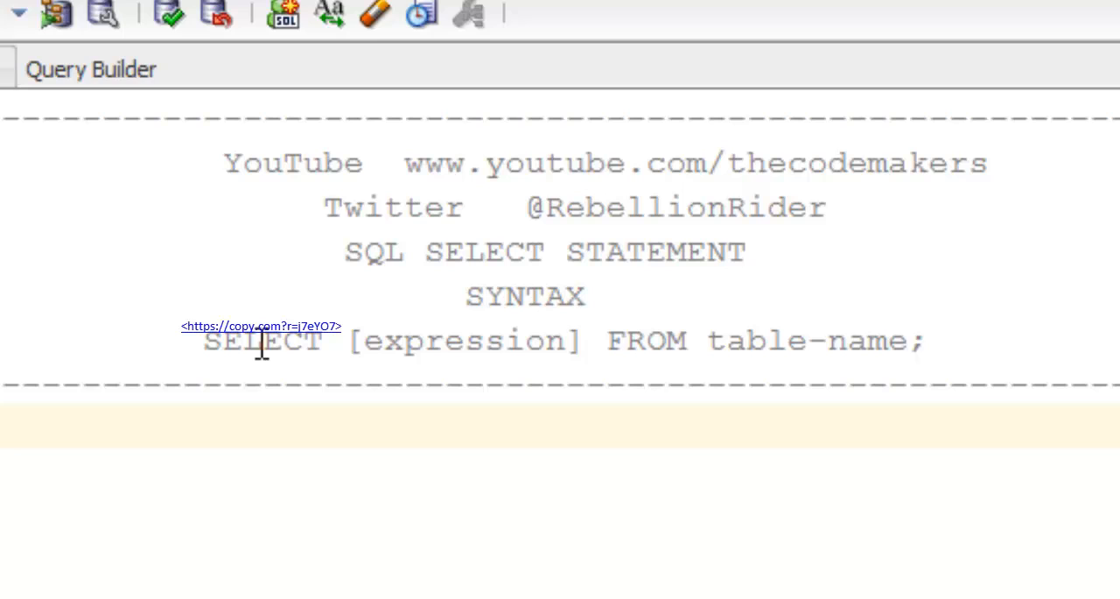
pyautogui.moveTo(473, 340)
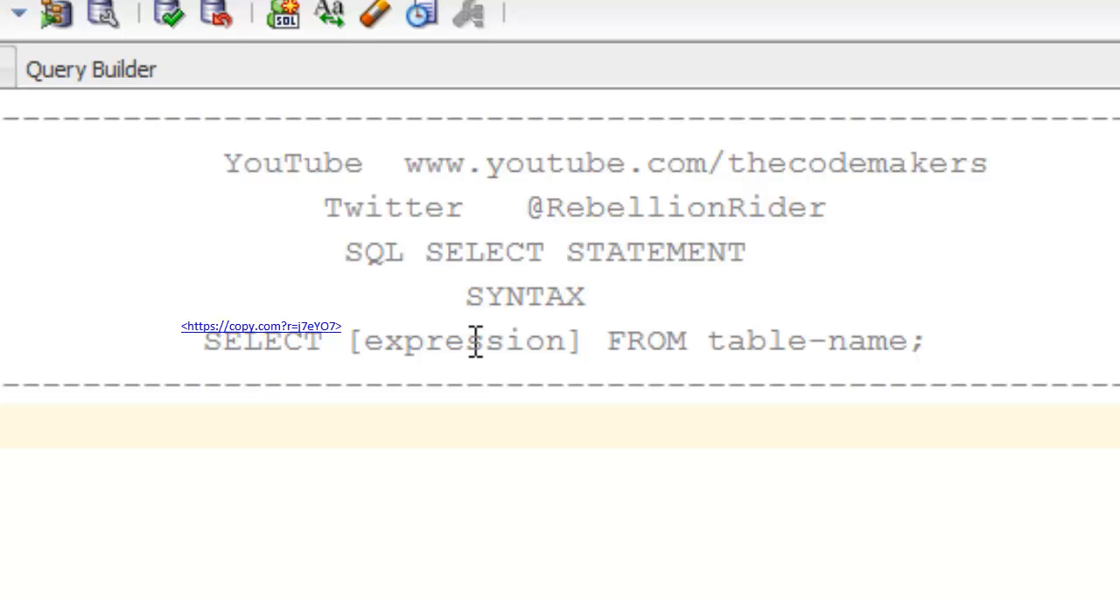
pyautogui.moveTo(652, 346)
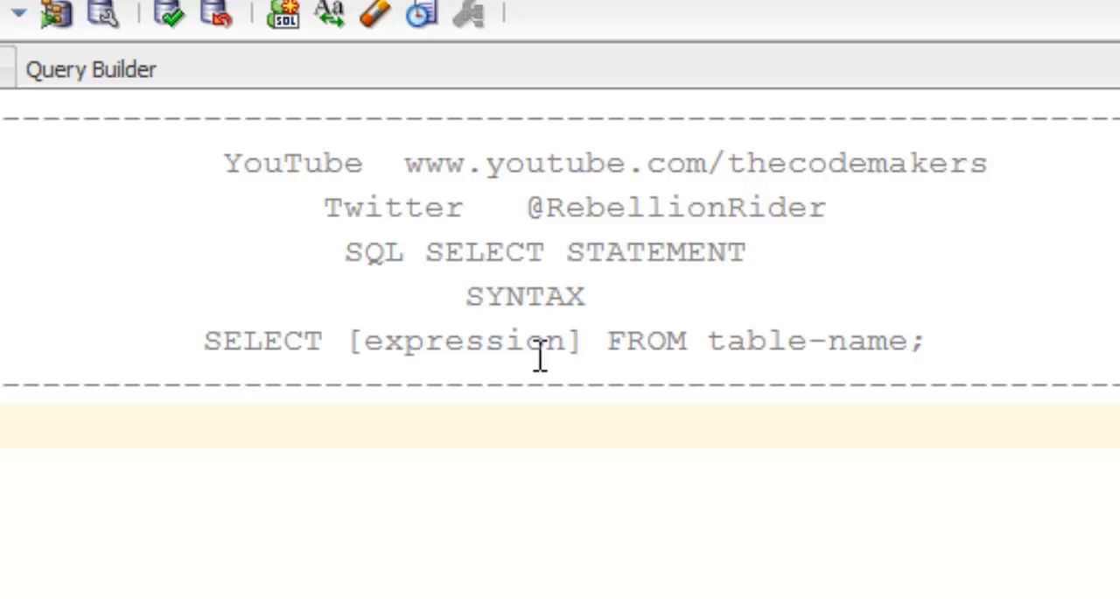
pyautogui.moveTo(778, 350)
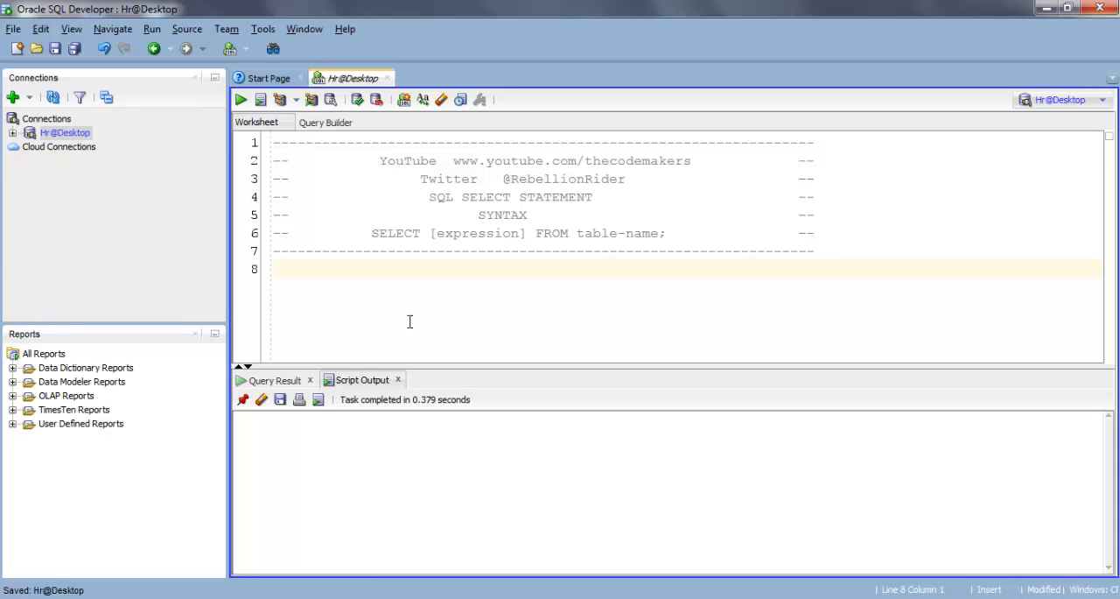
# Write the query SELECT * FROM employees; on line 8.
pyautogui.write('SELECT')
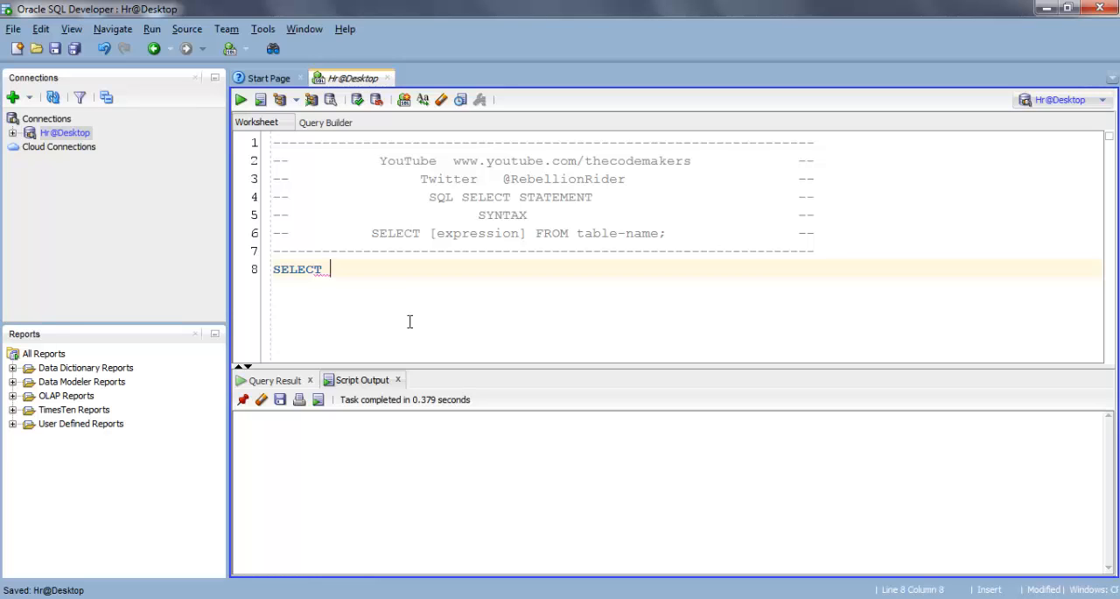
pyautogui.write('* FROM')
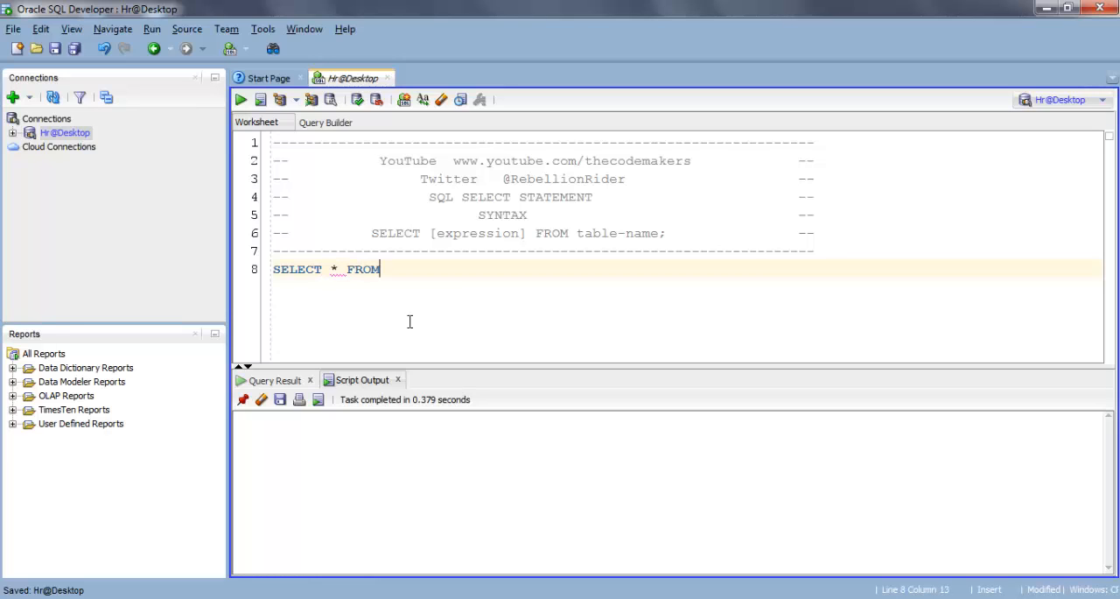
pyautogui.write('" "')
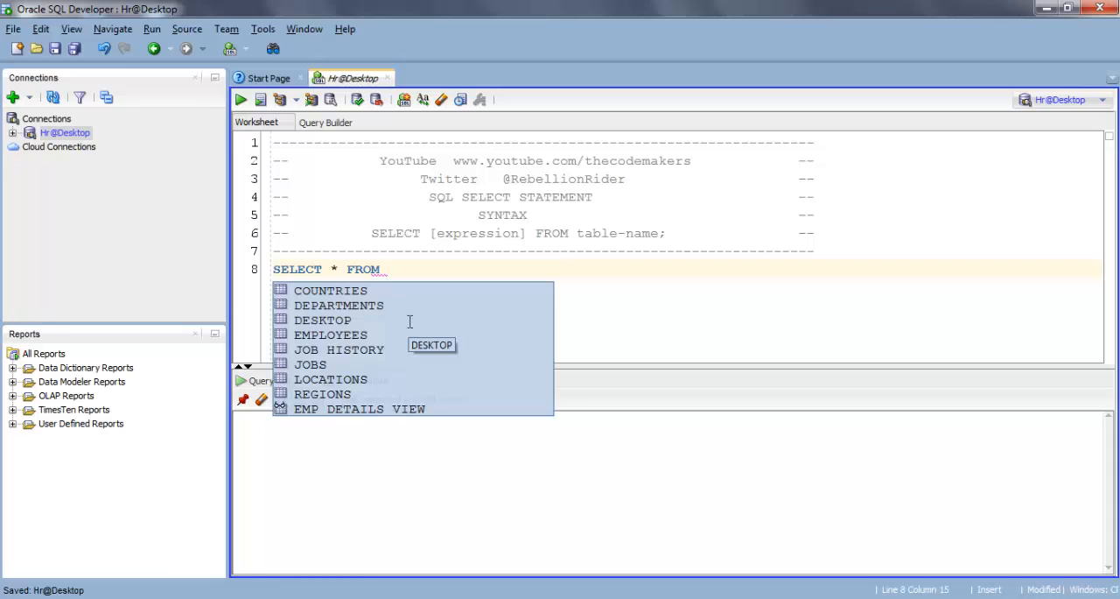
pyautogui.write('employees;')
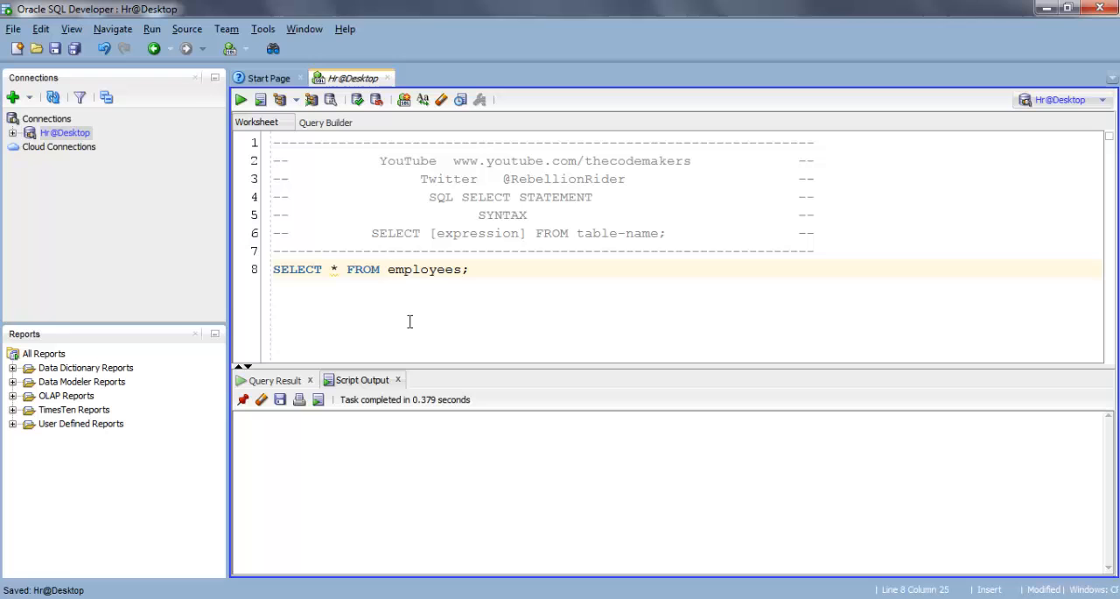
# Run the all-columns employees query, fetching 50 rows.
pyautogui.click(240, 99)
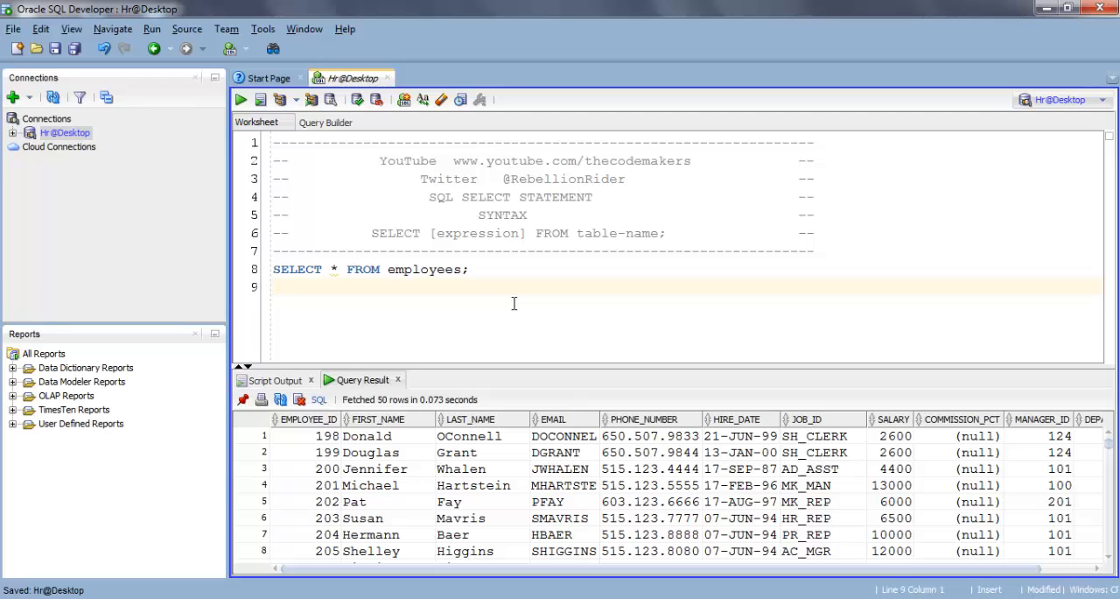
# Write and run SELECT last_name FROM employees; on line 9, returning only LAST_NAME.
pyautogui.write('SELE')
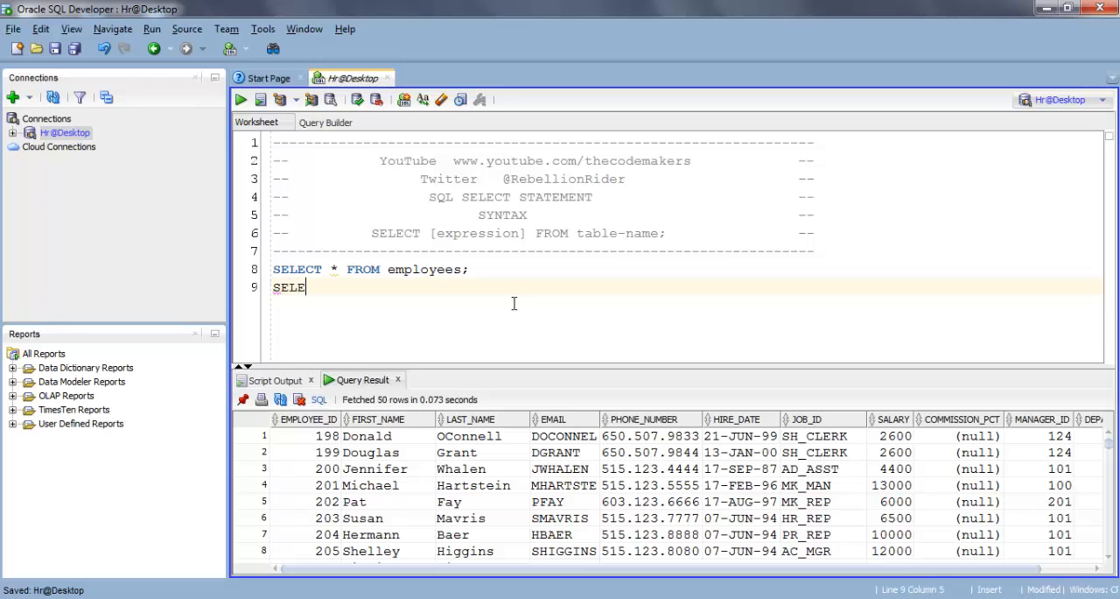
pyautogui.write('CT')
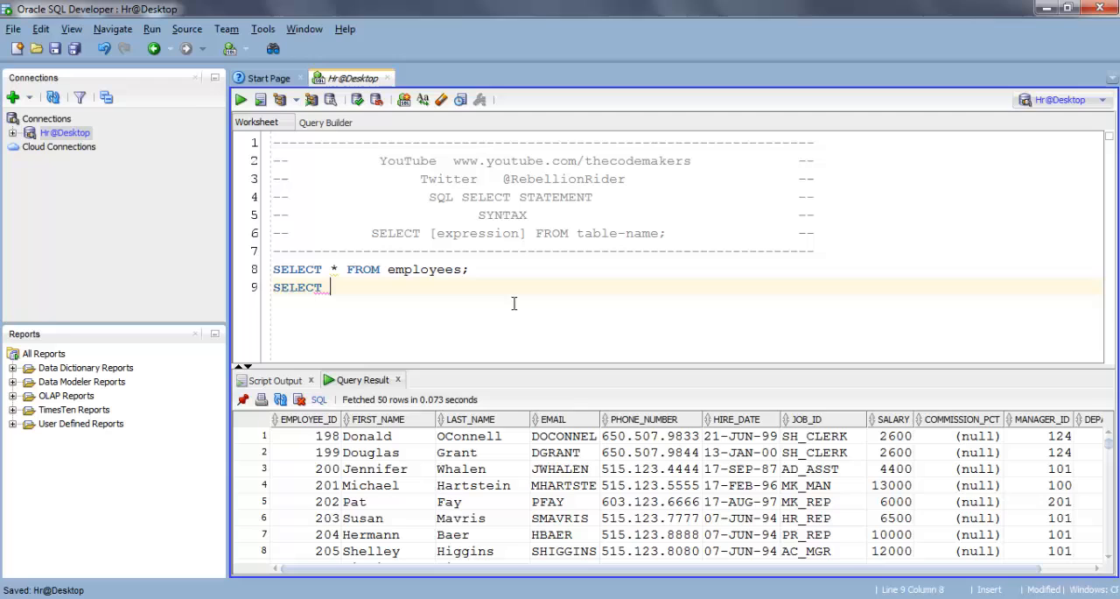
pyautogui.write('last_name FROM employees')
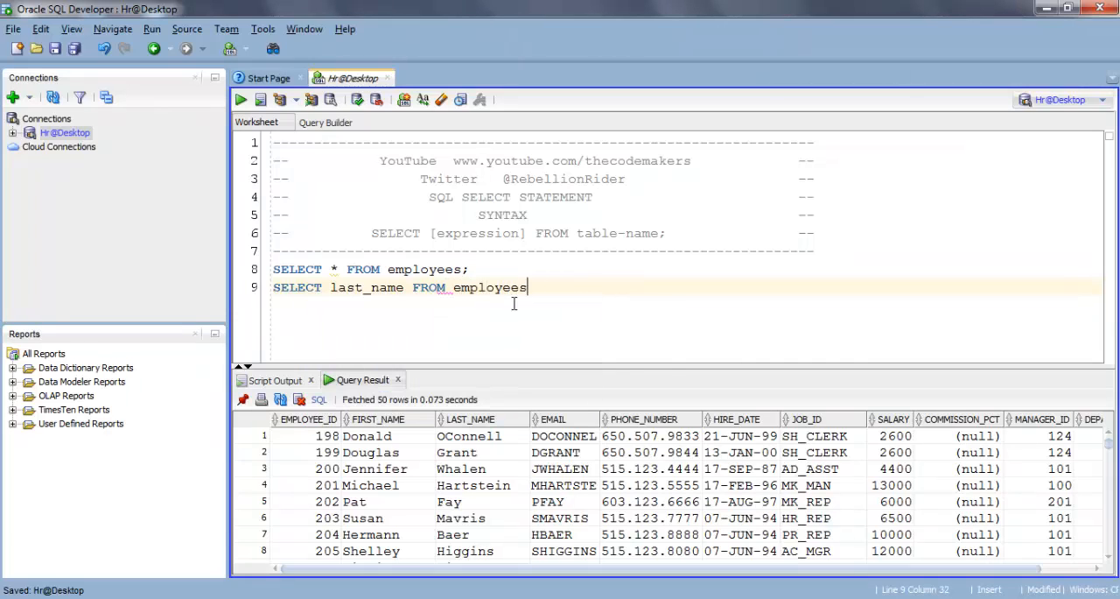
pyautogui.write(';')
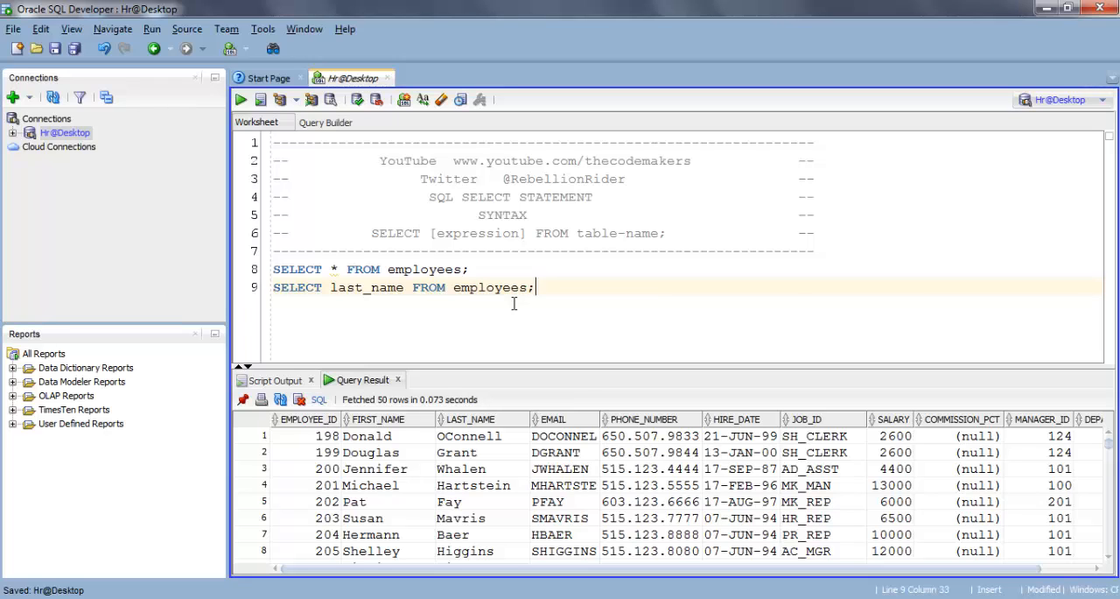
pyautogui.click(240, 99)
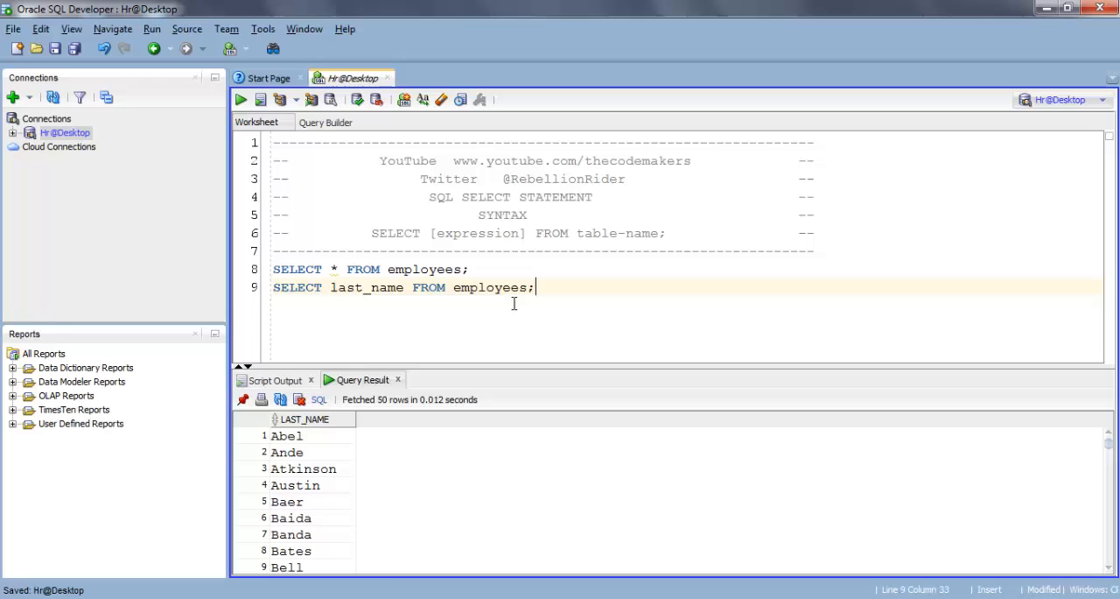
pyautogui.moveTo(376, 292)
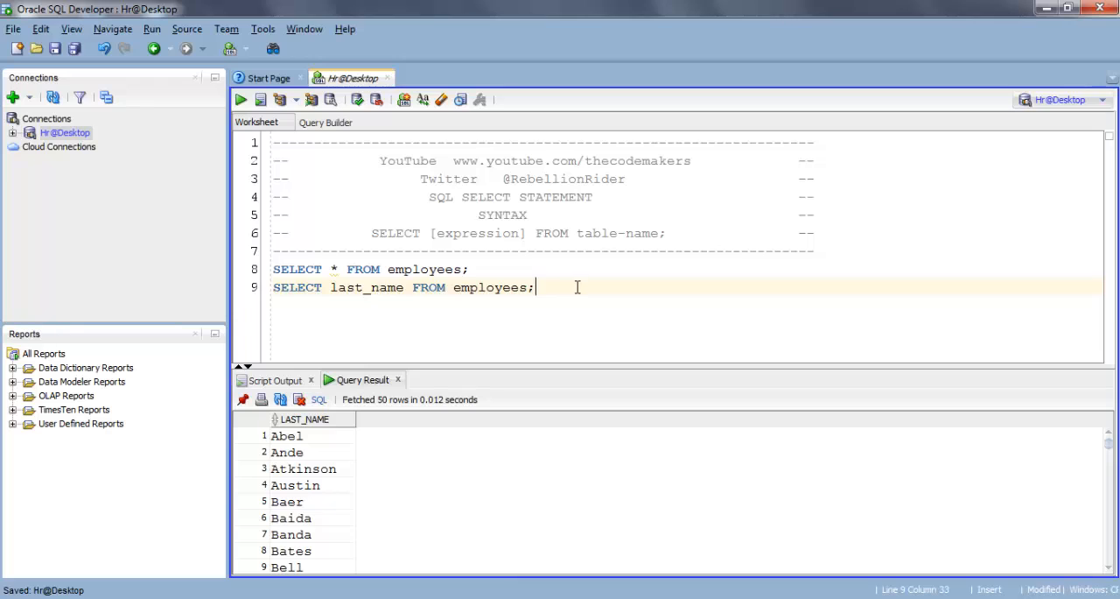
# Write SELECT employee_id,first_name,last_name FROM employees; on line 10.
pyautogui.write('SELECT employee_id,')
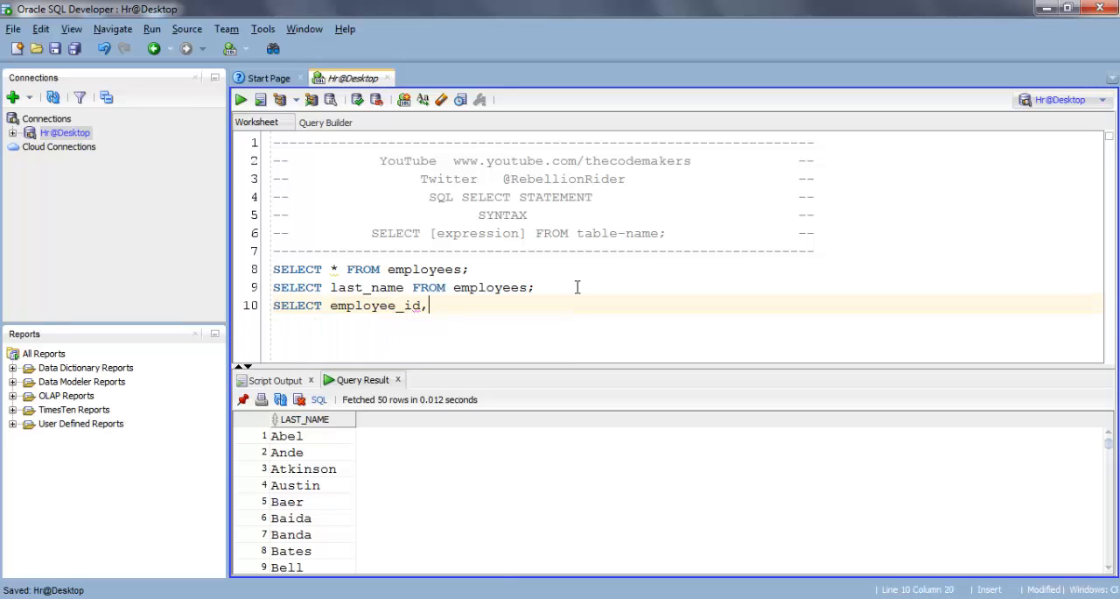
pyautogui.write('fi')
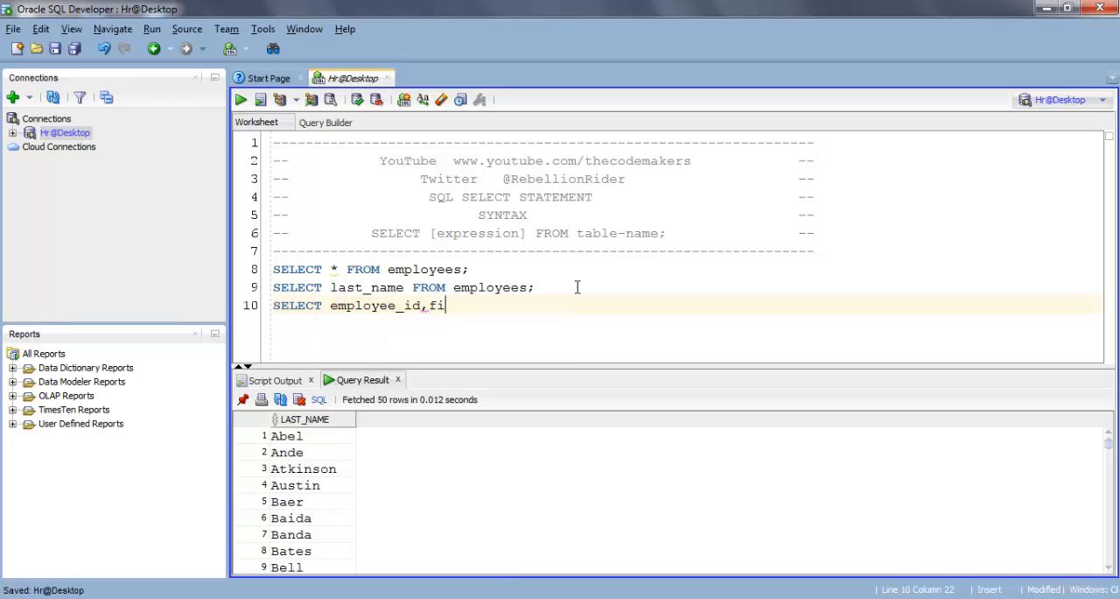
pyautogui.write('rst_name')
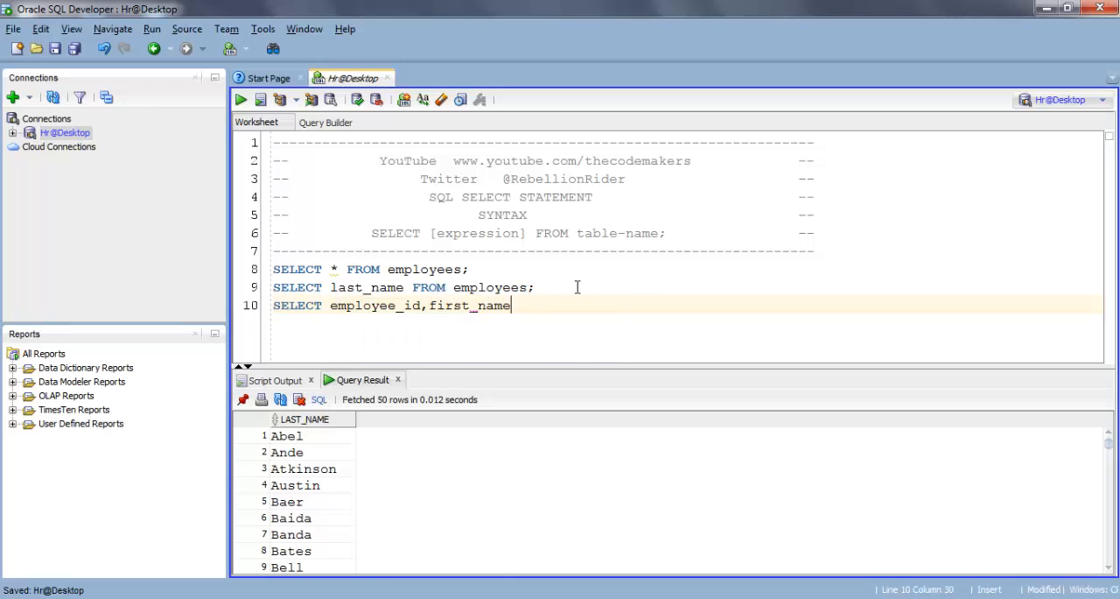
pyautogui.write(',')
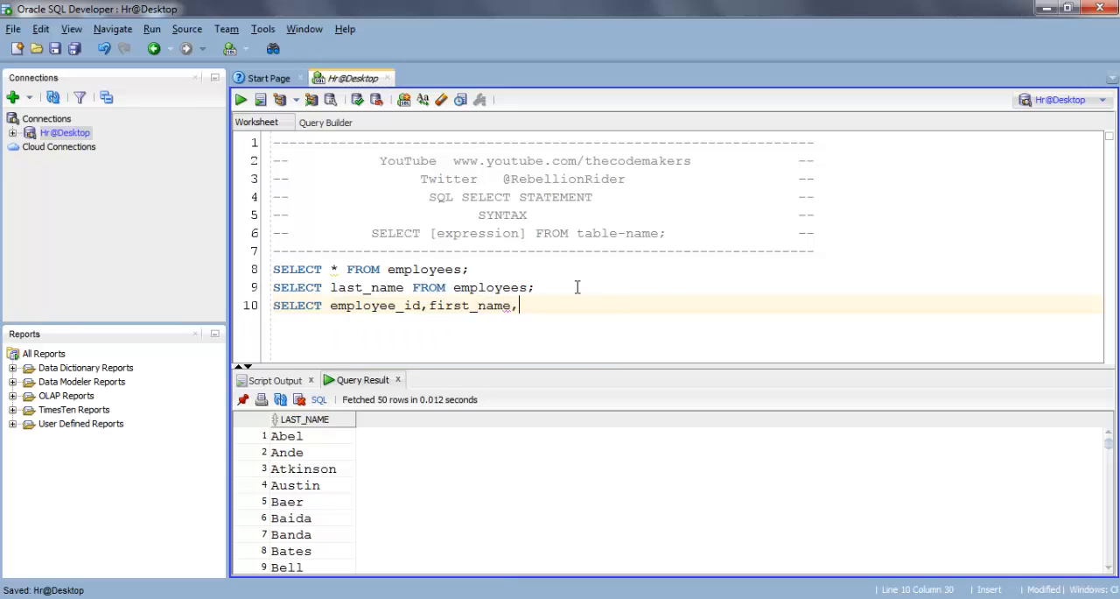
pyautogui.write('last_')
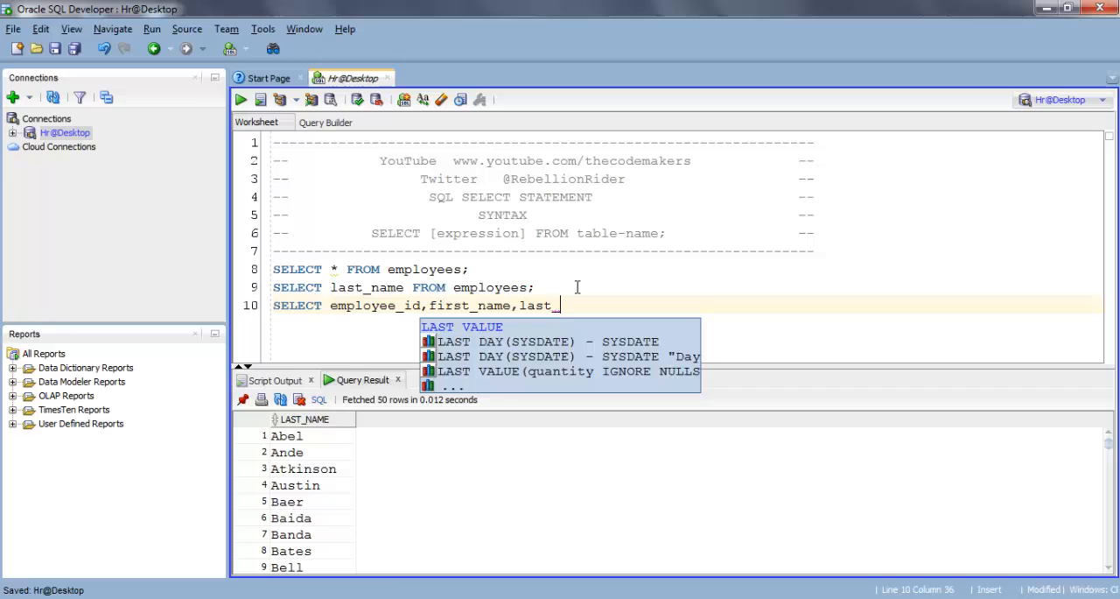
pyautogui.write('_FROM')
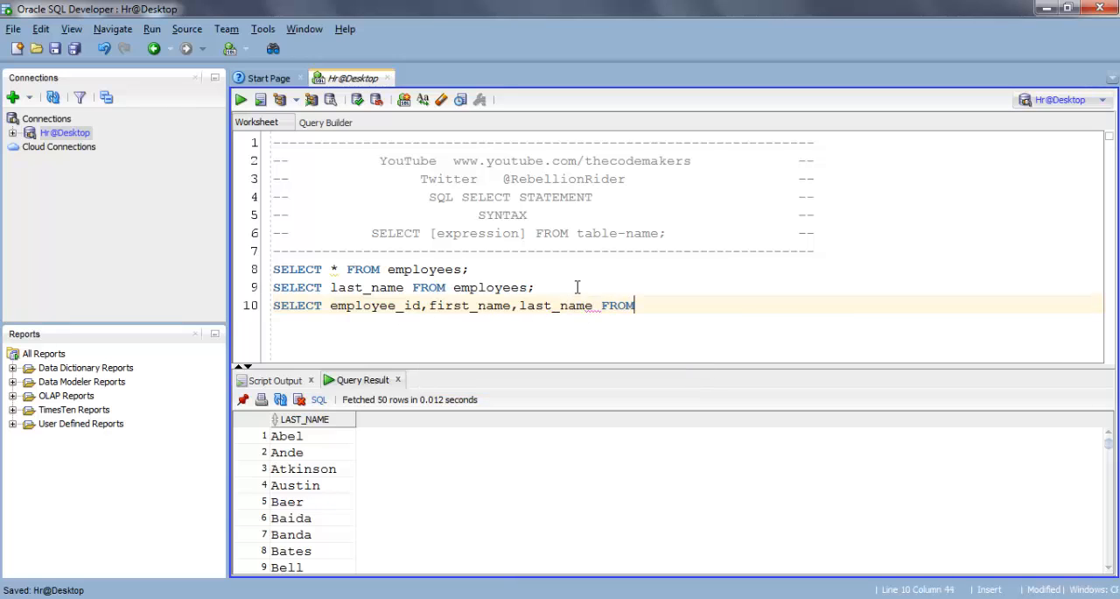
pyautogui.write('emp')
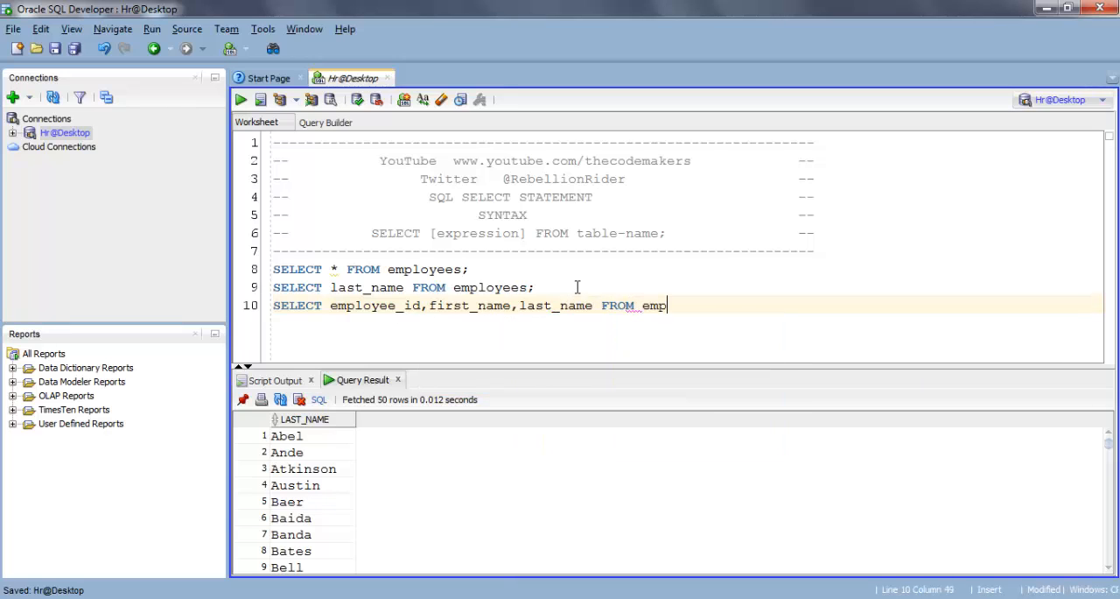
pyautogui.write('loyees;')
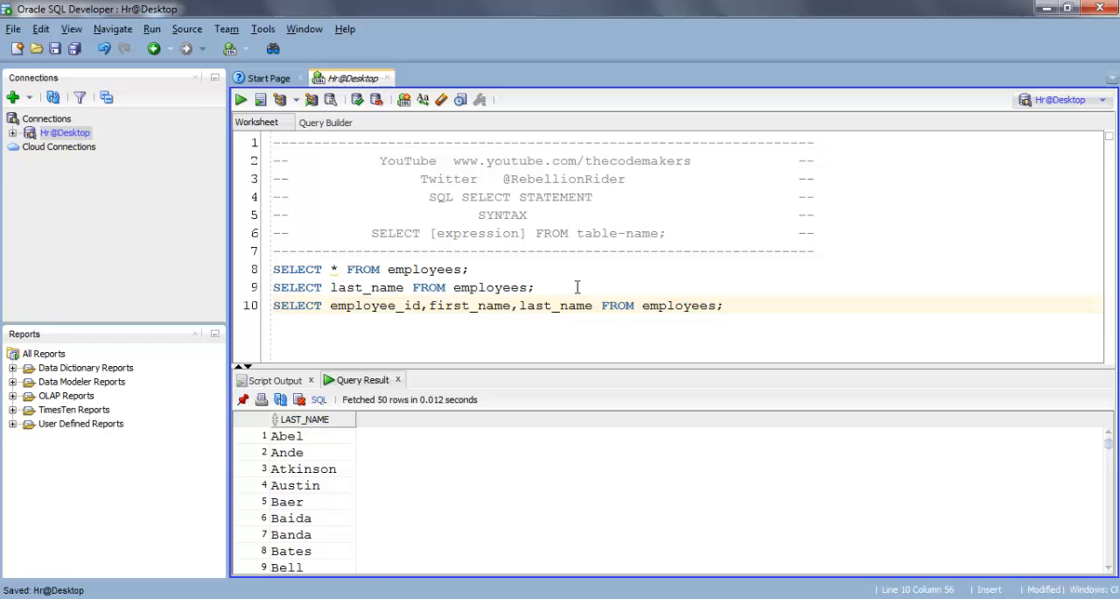
# Run the employee id and name query, showing its three-column result grid.
pyautogui.click(722, 305)
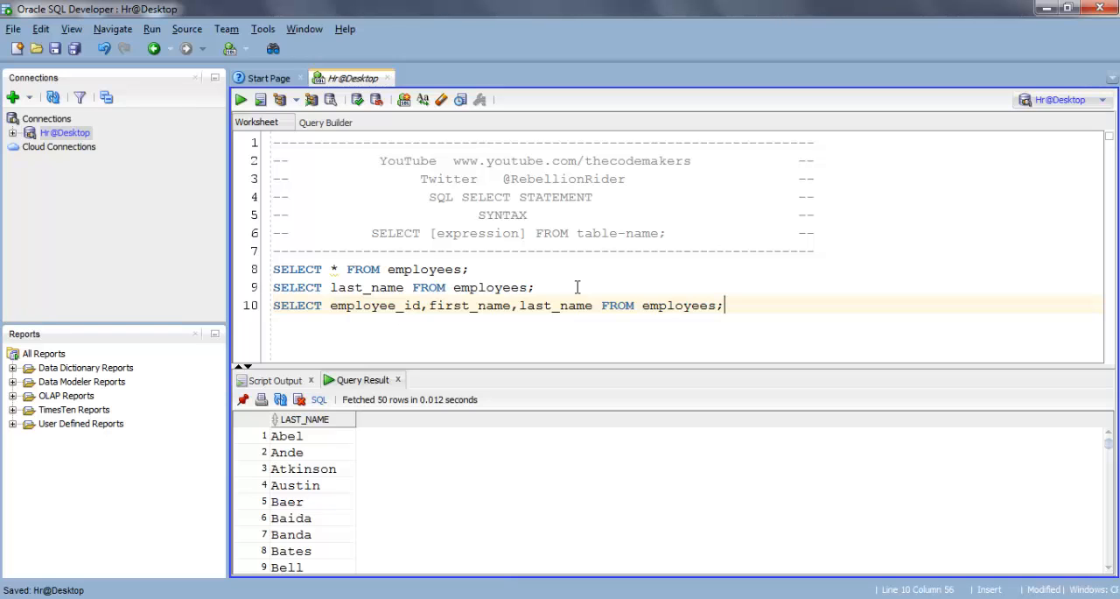
pyautogui.click(240, 99)
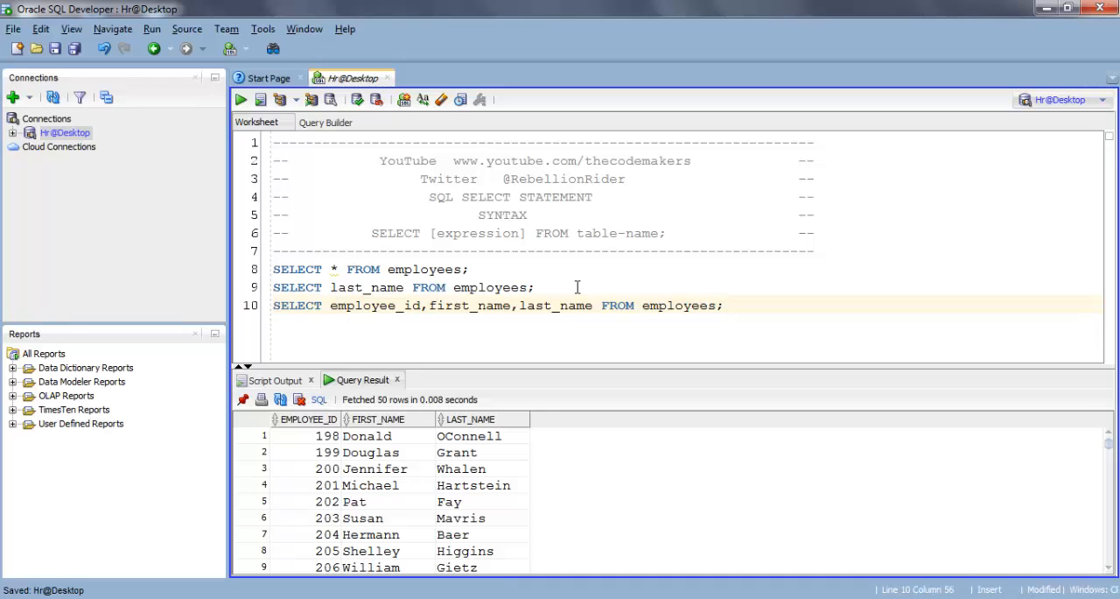
pyautogui.click(722, 305)
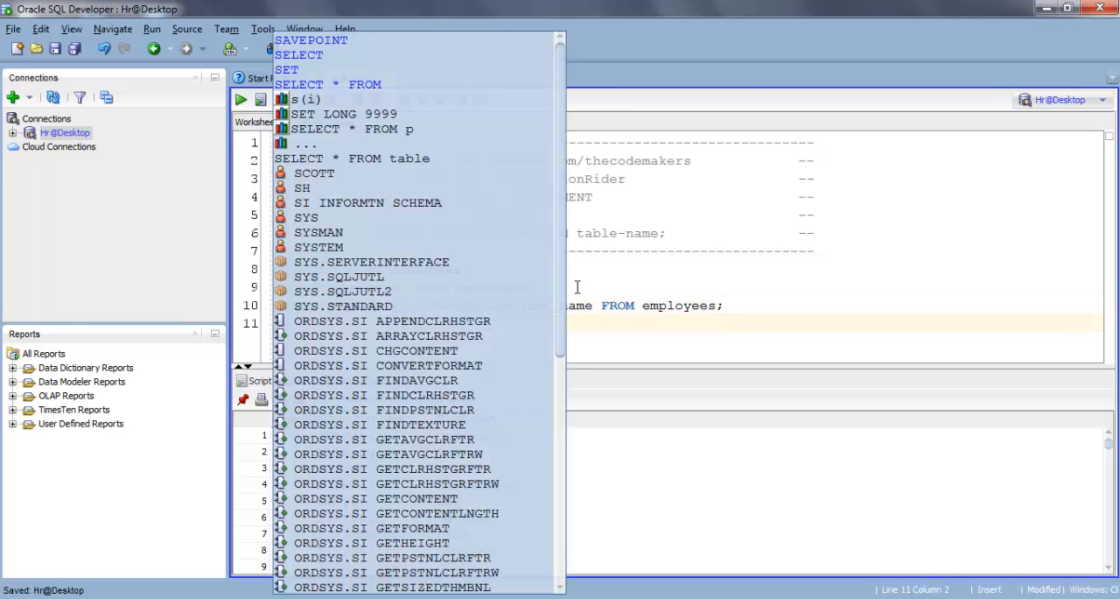
# Write SELECT last_name, salary,salary + 1000 FROM employees; on line 11.
pyautogui.write('Se')
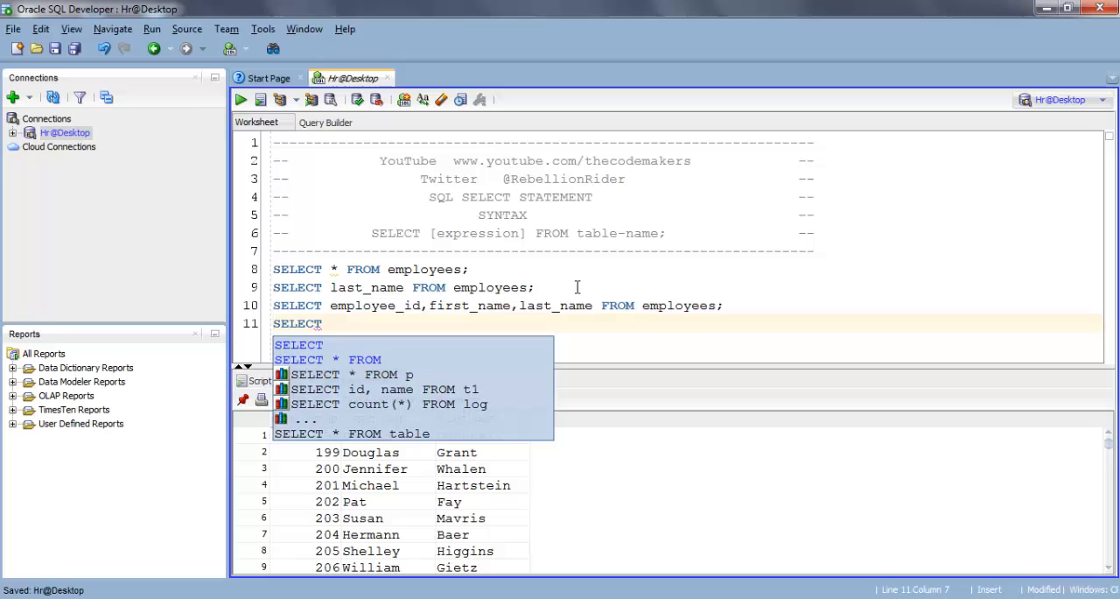
pyautogui.write('last')
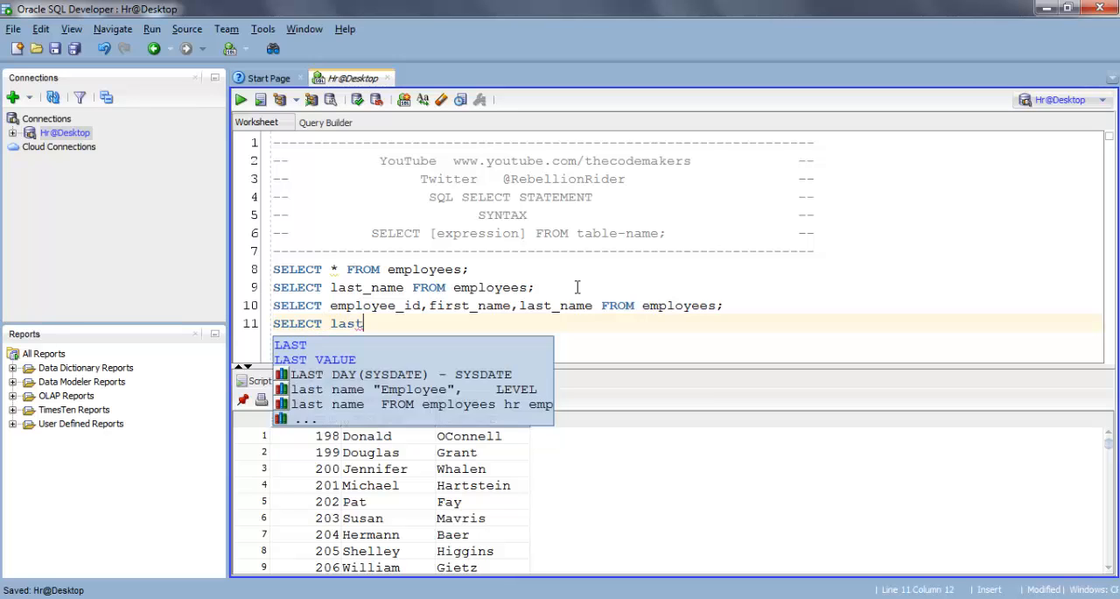
pyautogui.write('_name')
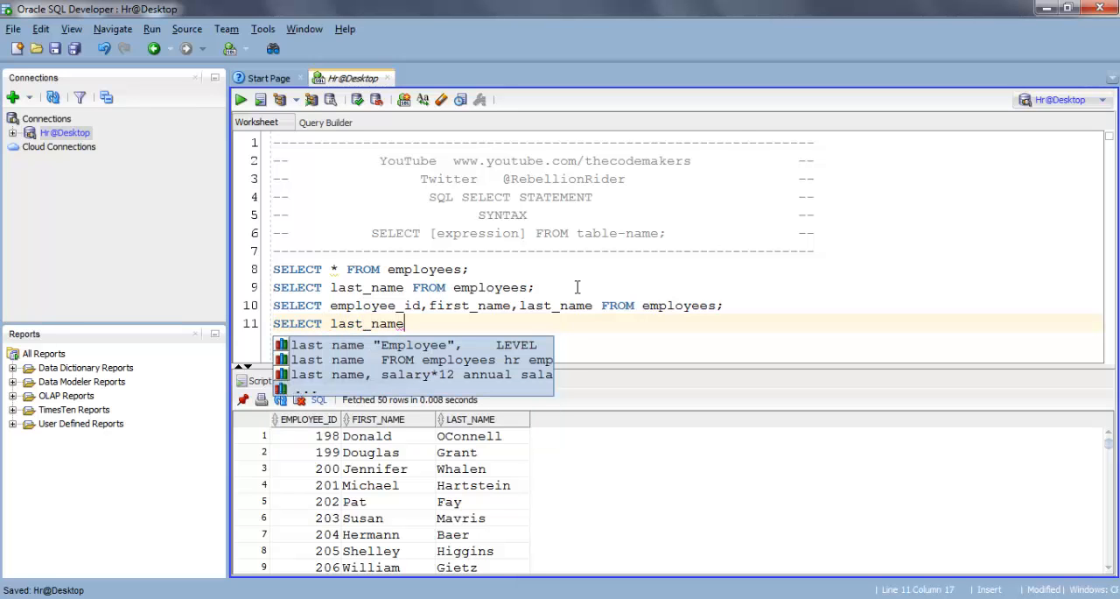
pyautogui.write(', sala')
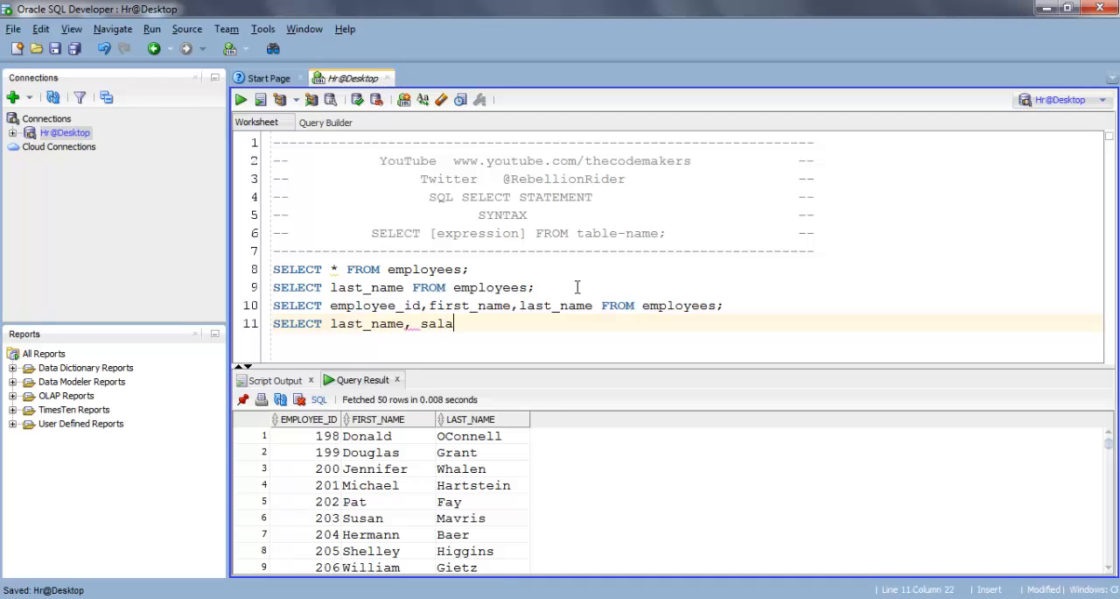
pyautogui.write('ry')
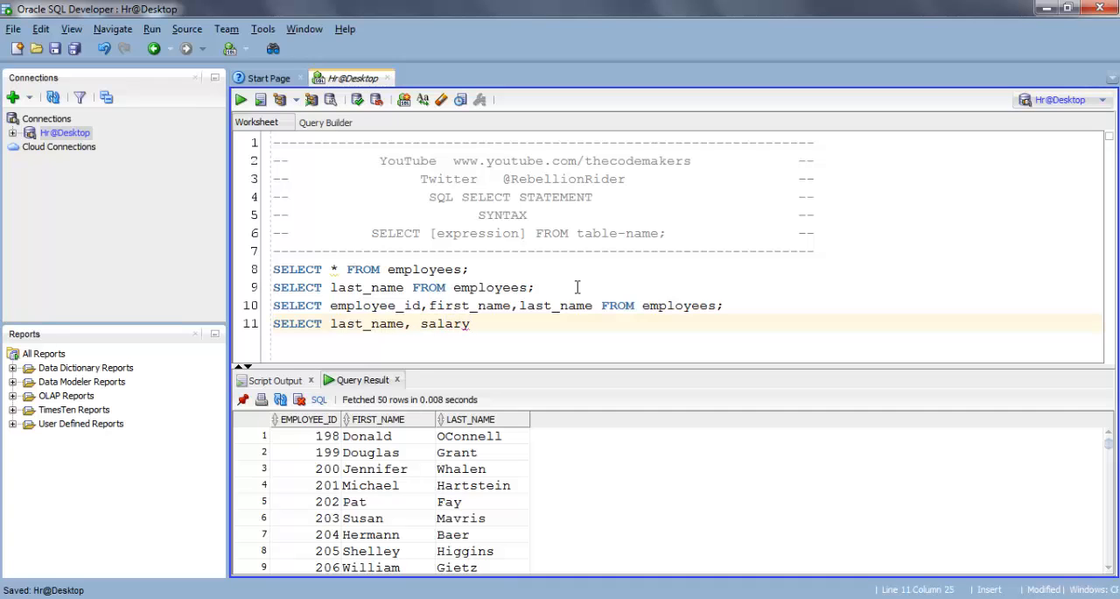
pyautogui.write(',')
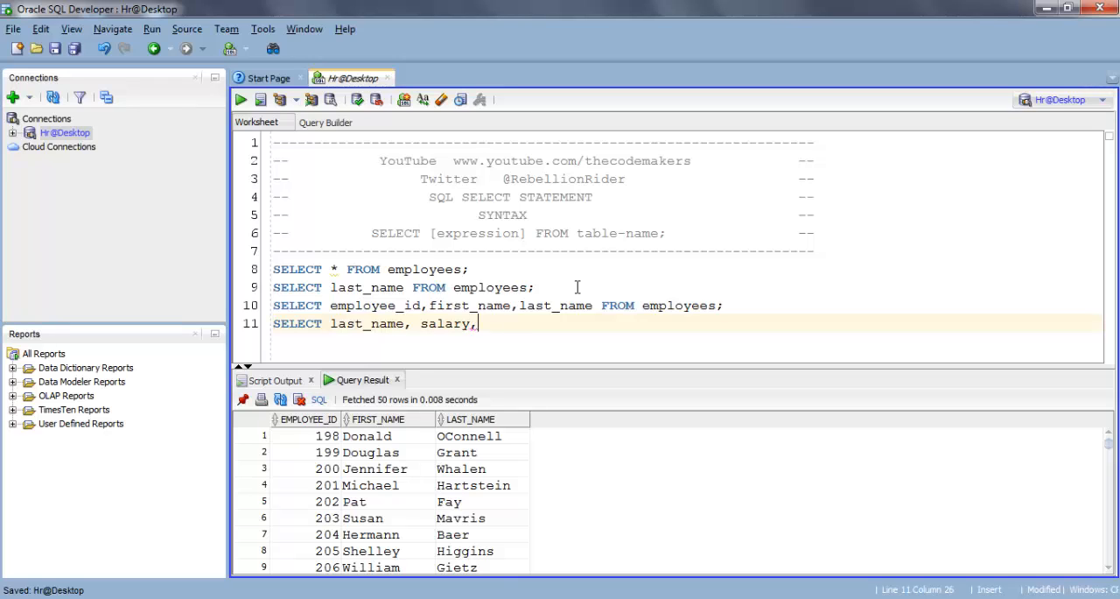
pyautogui.write('salary')
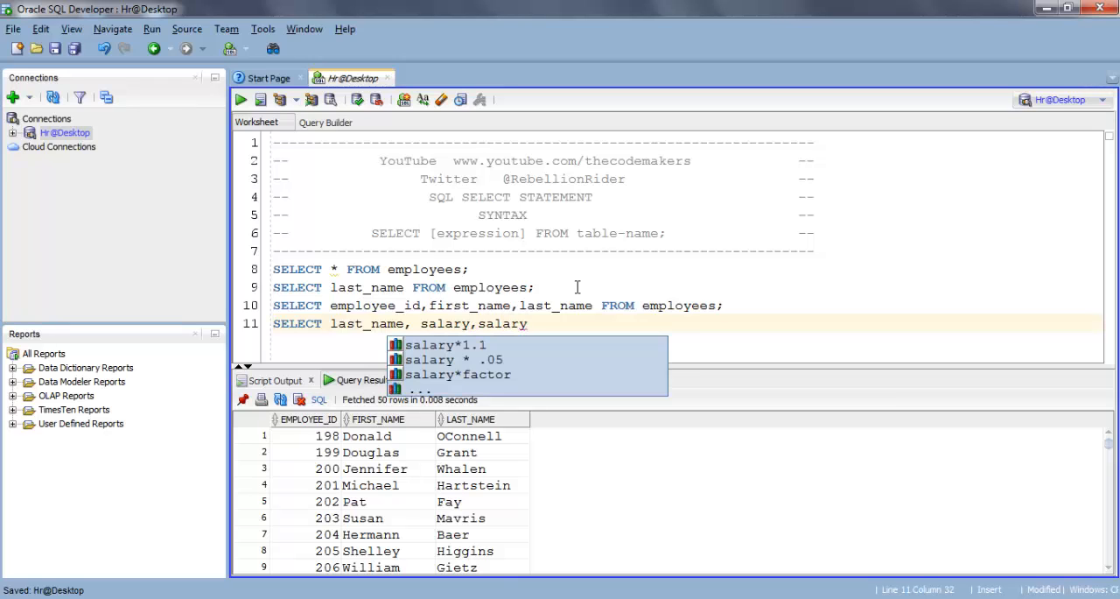
pyautogui.write('+ 1000')
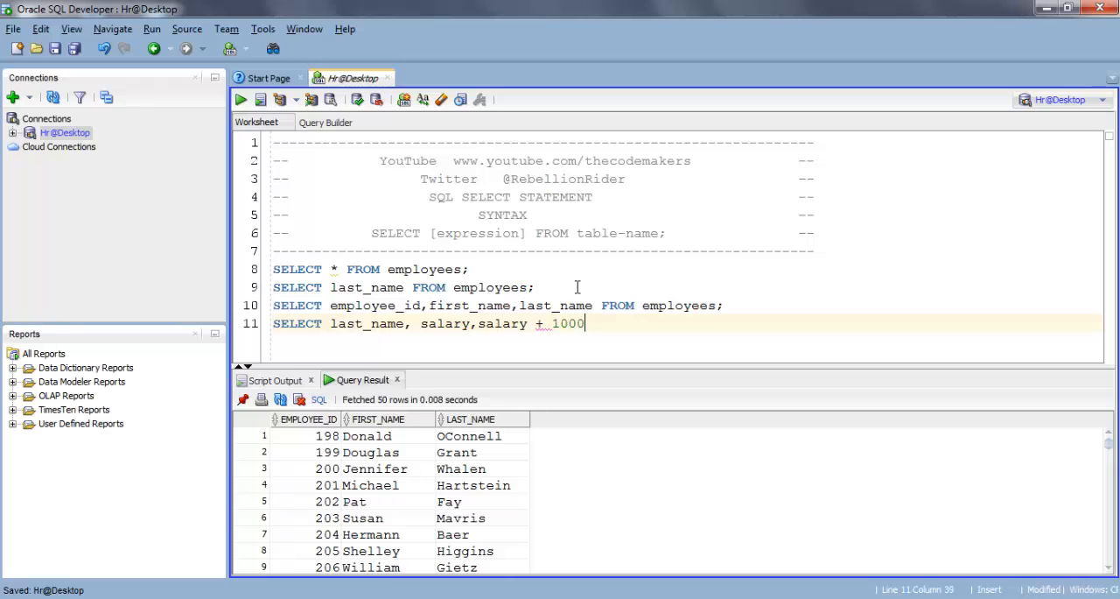
pyautogui.write('FROM')
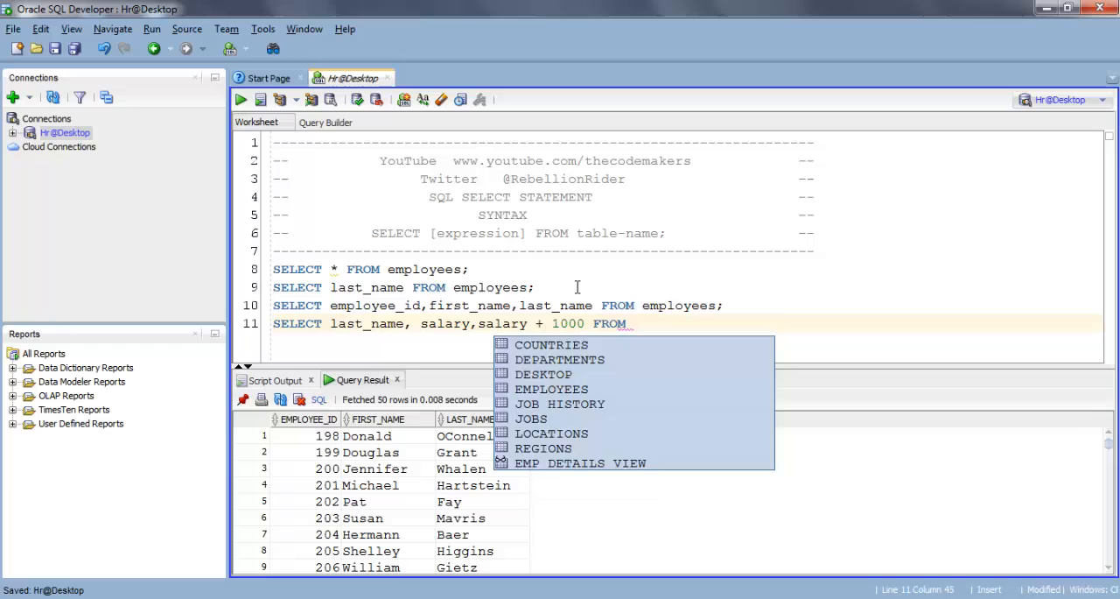
pyautogui.write('employees')
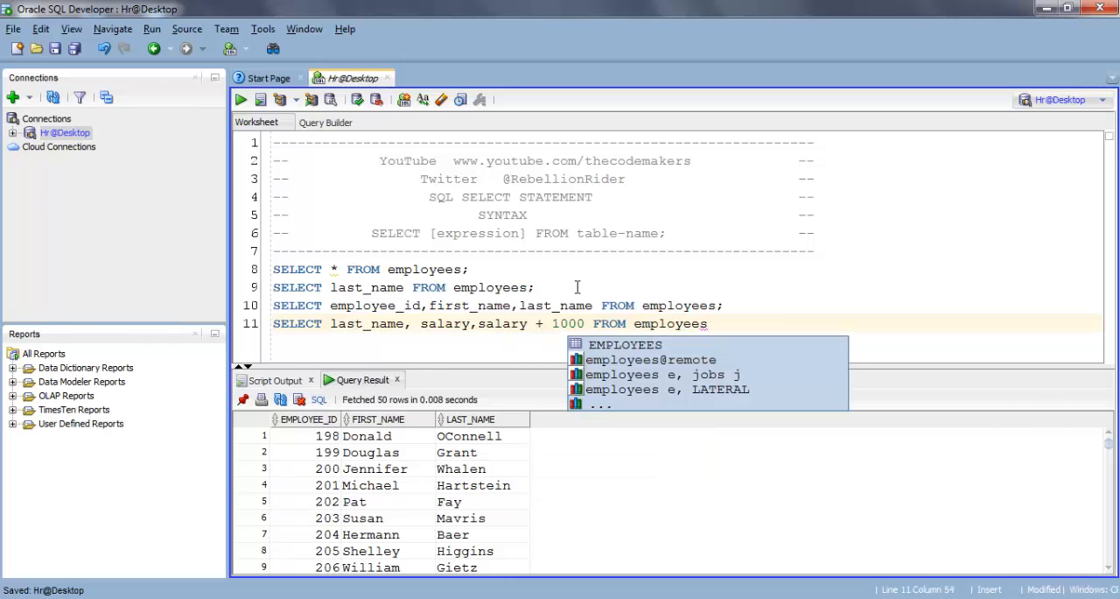
pyautogui.write(';')
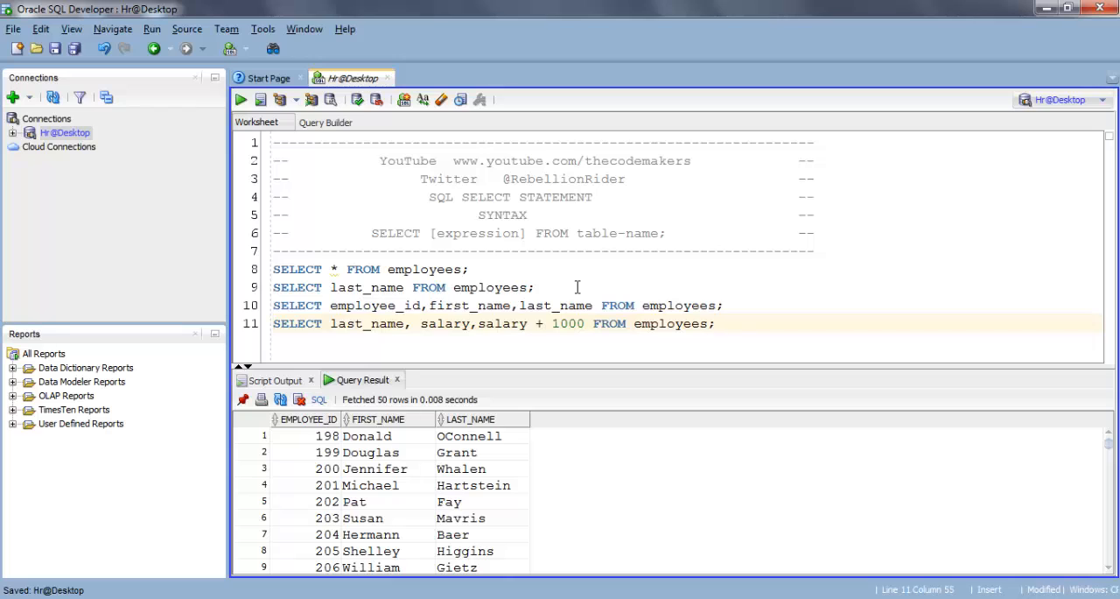
# Run the salary query, listing LAST_NAME, SALARY and SALARY+1000 (e.g. OConnell 2600, 3600).
pyautogui.click(241, 99)
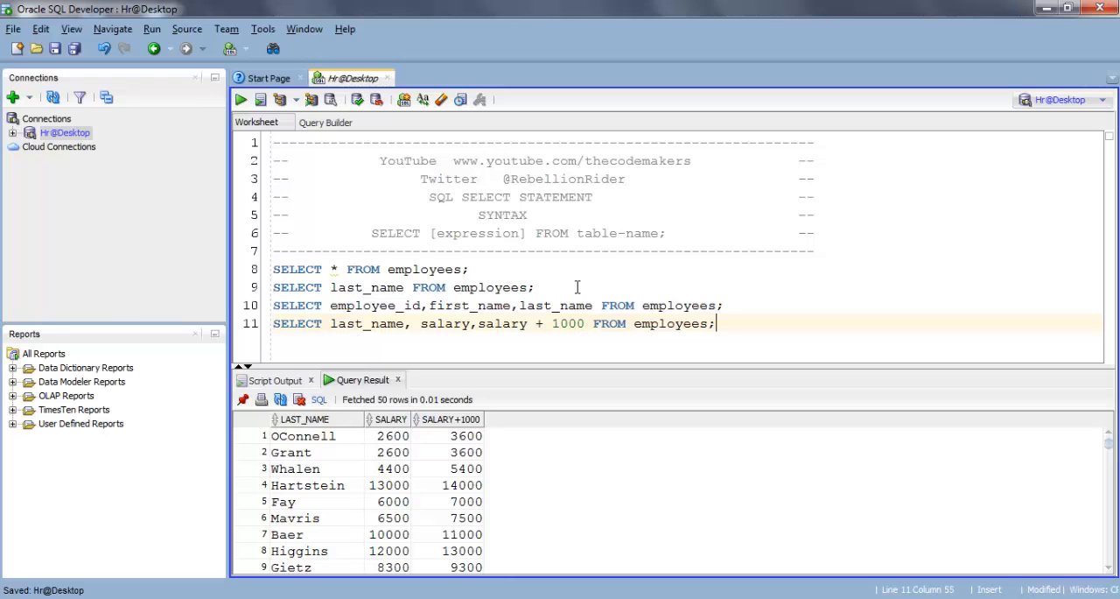
pyautogui.moveTo(394, 440)
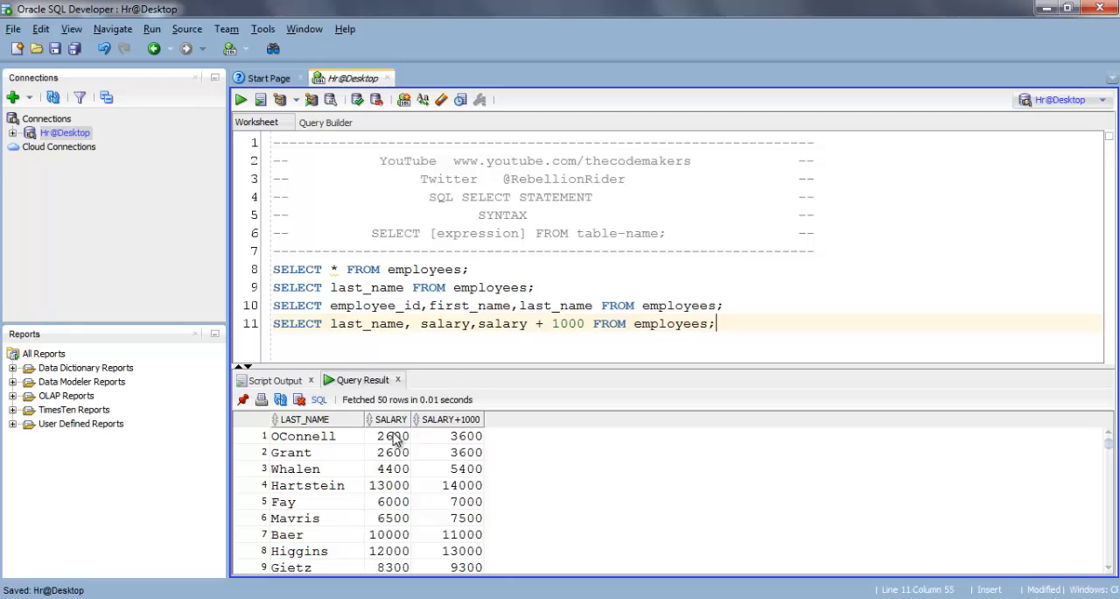
pyautogui.moveTo(394, 444)
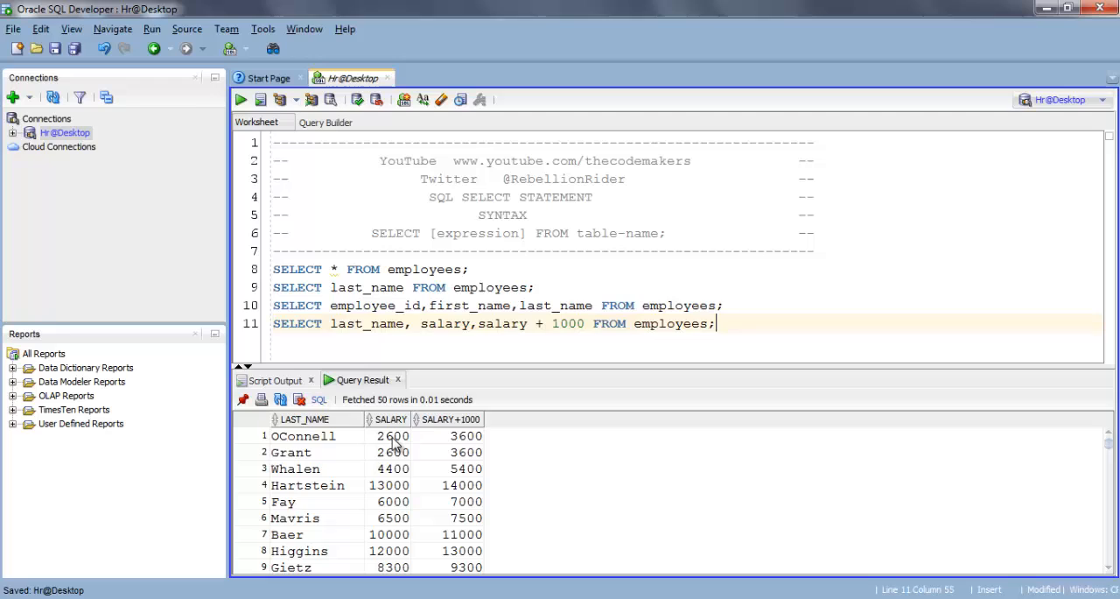
pyautogui.moveTo(475, 439)
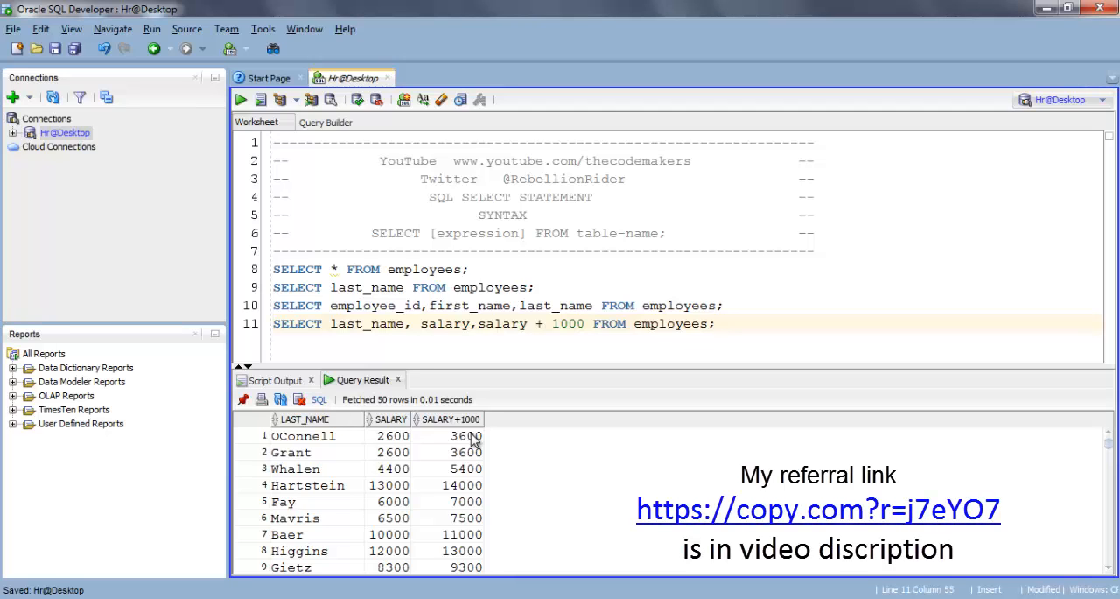
pyautogui.click(715, 323)
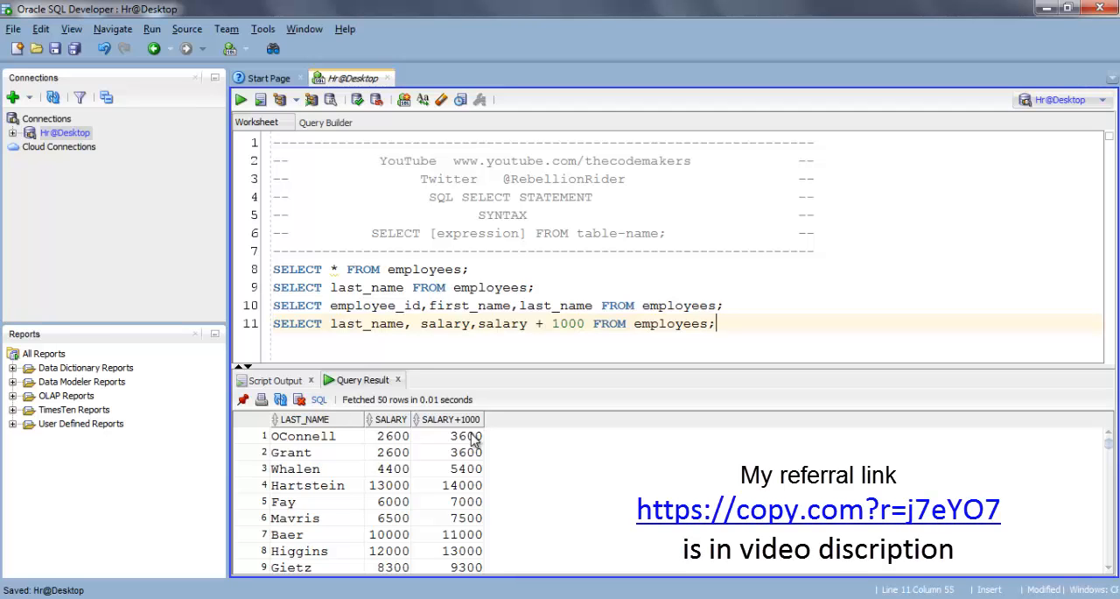